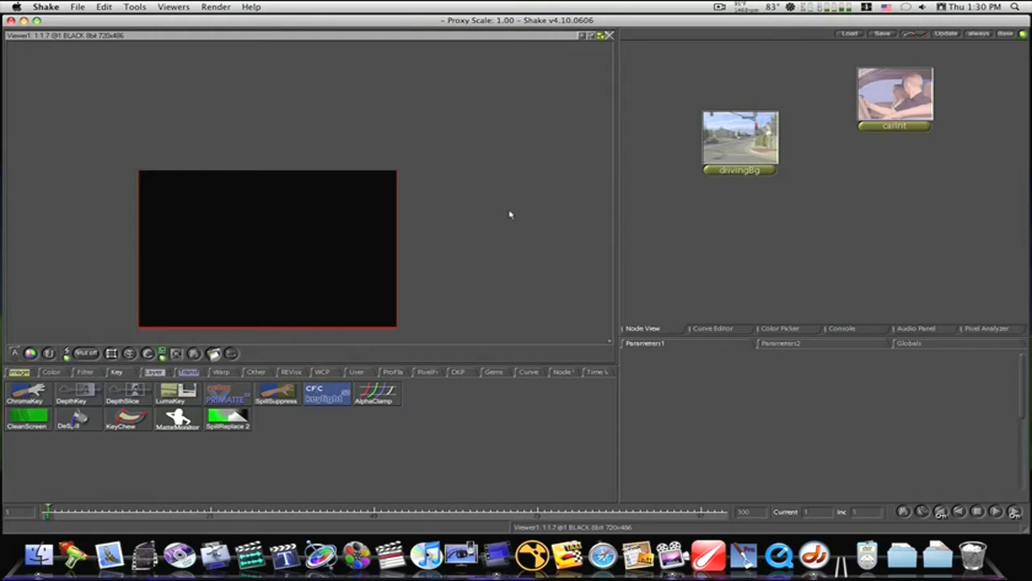
{"action": "mouse_move", "coordinate": [611, 169]}
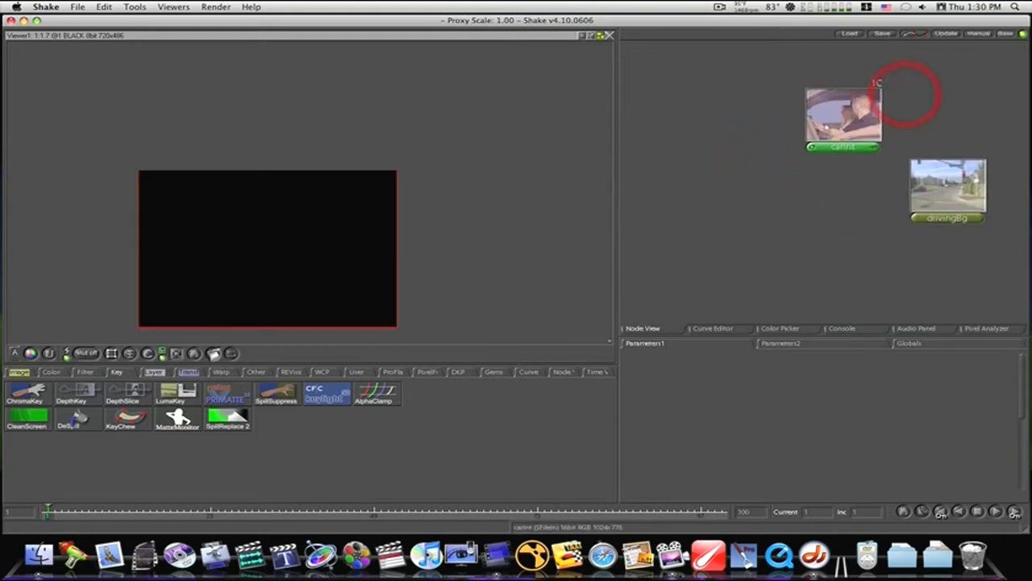
Step: View the car interior footage and move its FileIn node left beside the driving background node
{"action": "left_click", "coordinate": [842, 116]}
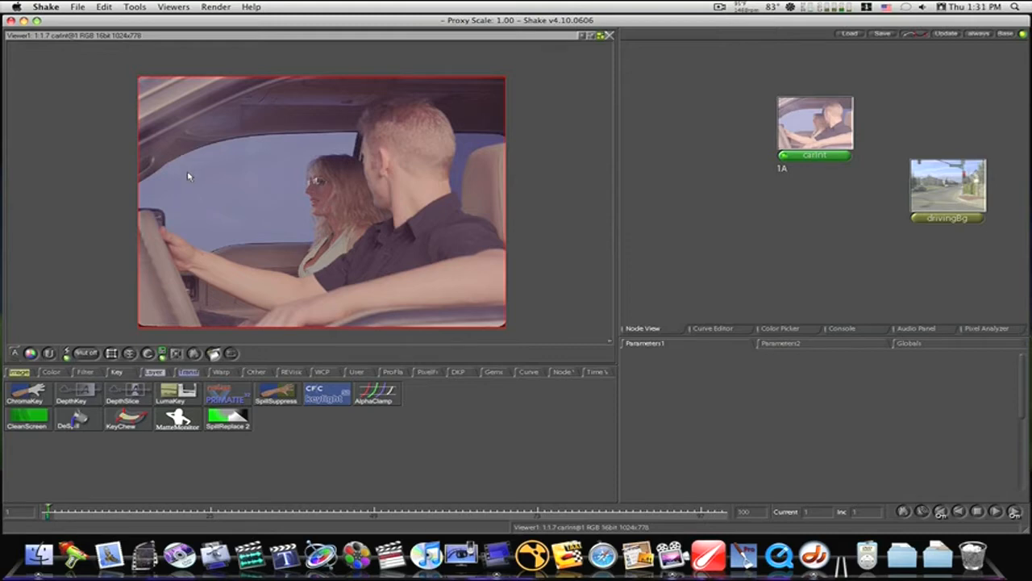
{"action": "mouse_move", "coordinate": [337, 171]}
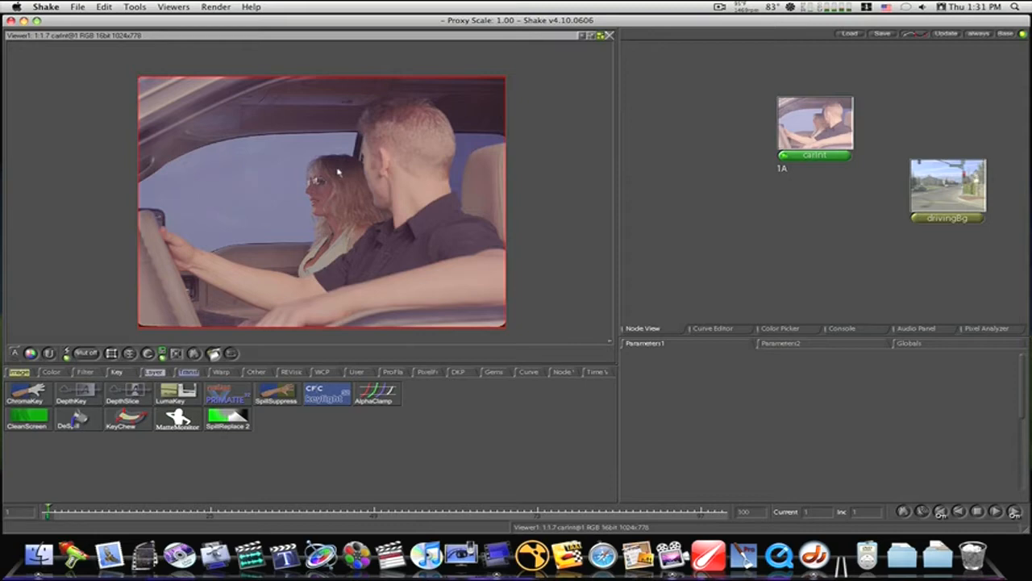
{"action": "mouse_move", "coordinate": [820, 176]}
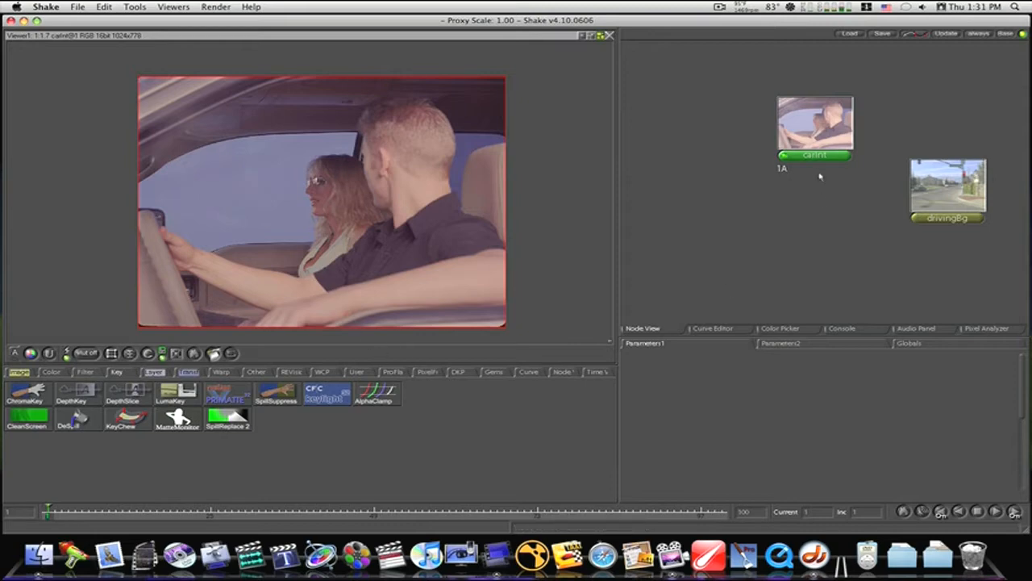
{"action": "left_click", "coordinate": [814, 132]}
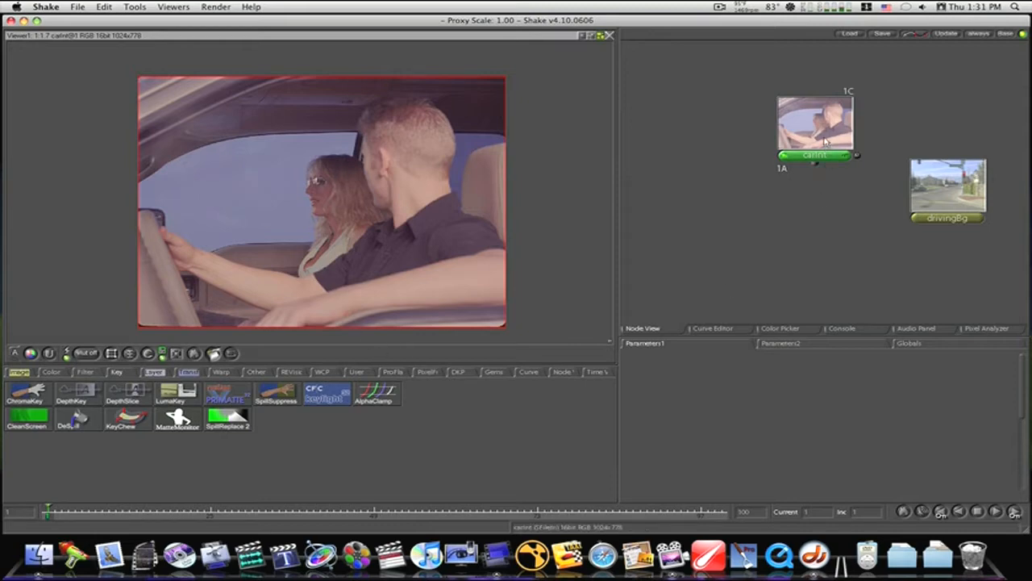
{"action": "left_click_drag", "start_coordinate": [815, 126], "coordinate": [722, 170]}
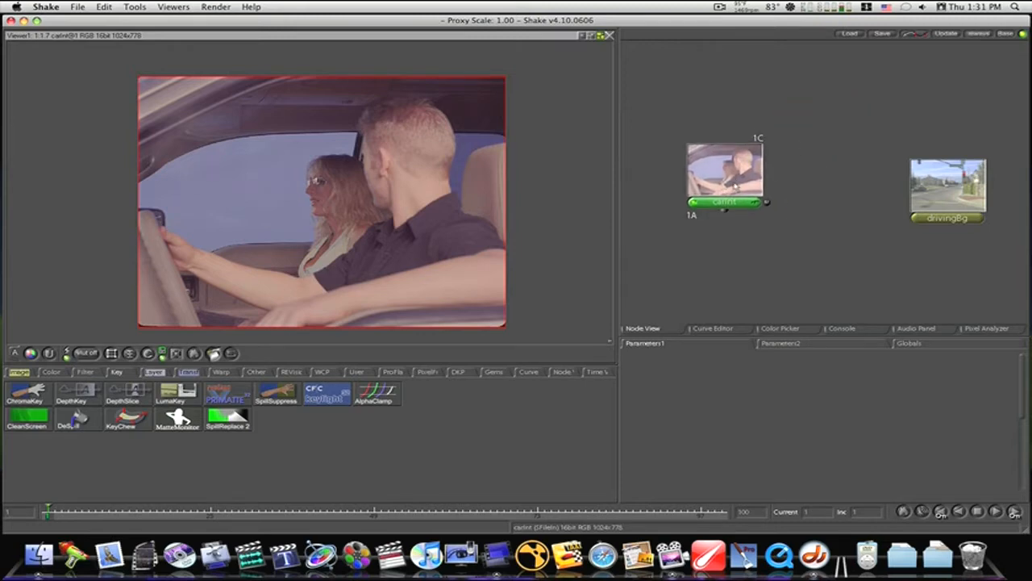
{"action": "left_click", "coordinate": [948, 190]}
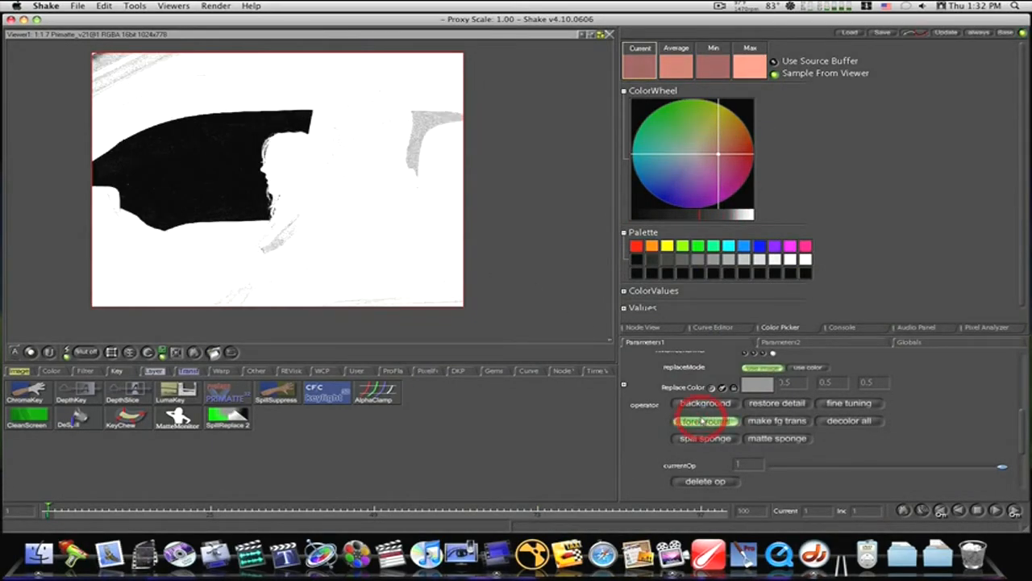
Step: Sample foreground and background colours in Primatte to firm up the car matte
{"action": "left_click", "coordinate": [703, 420]}
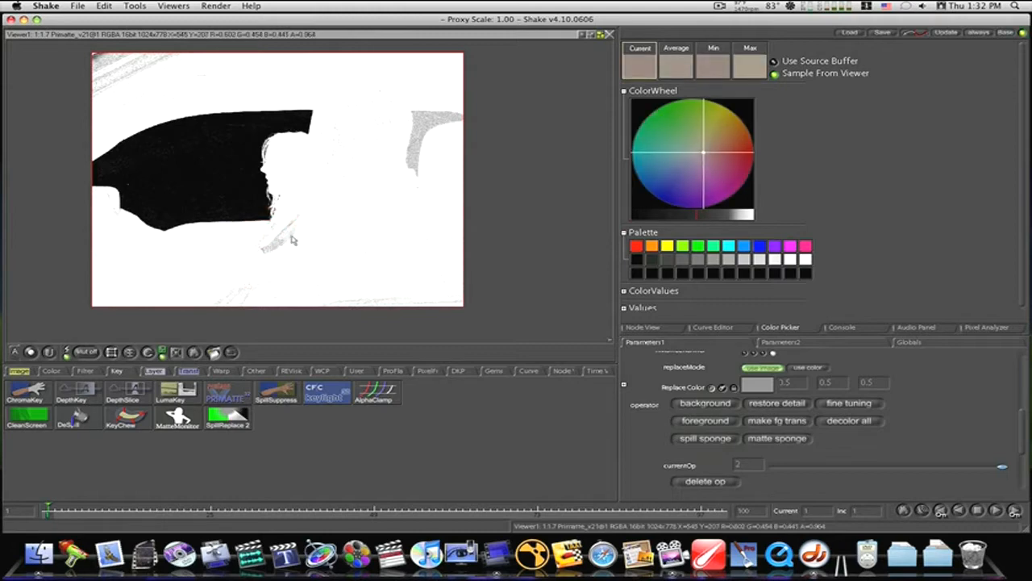
{"action": "left_click", "coordinate": [705, 404]}
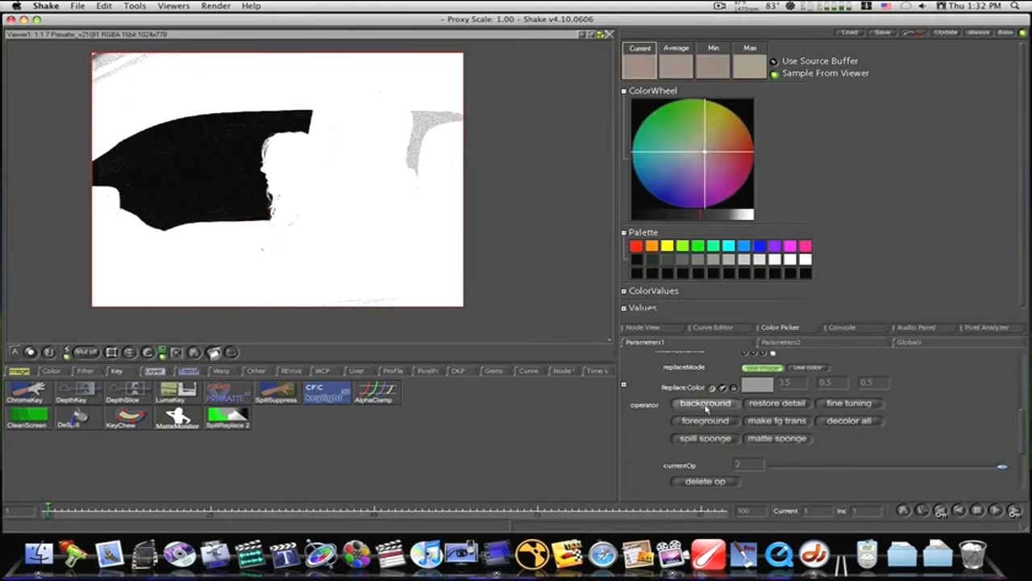
{"action": "left_click", "coordinate": [703, 403]}
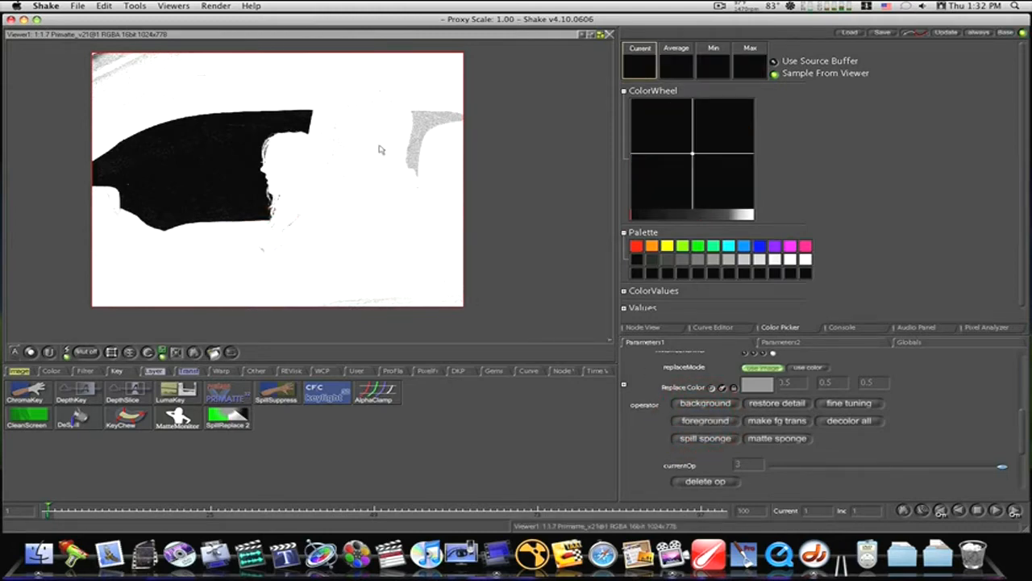
{"action": "left_click", "coordinate": [347, 129]}
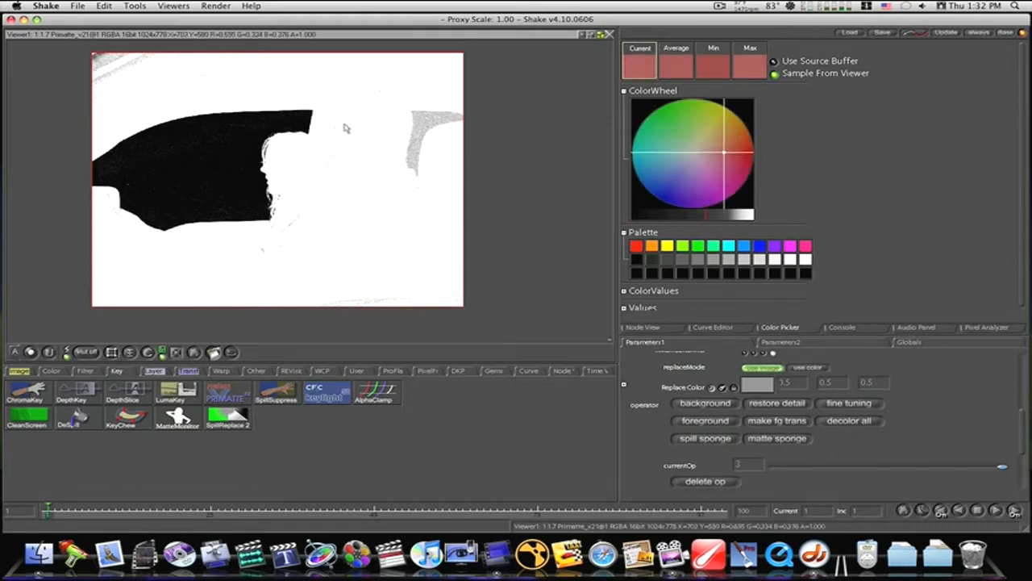
{"action": "left_click", "coordinate": [705, 420]}
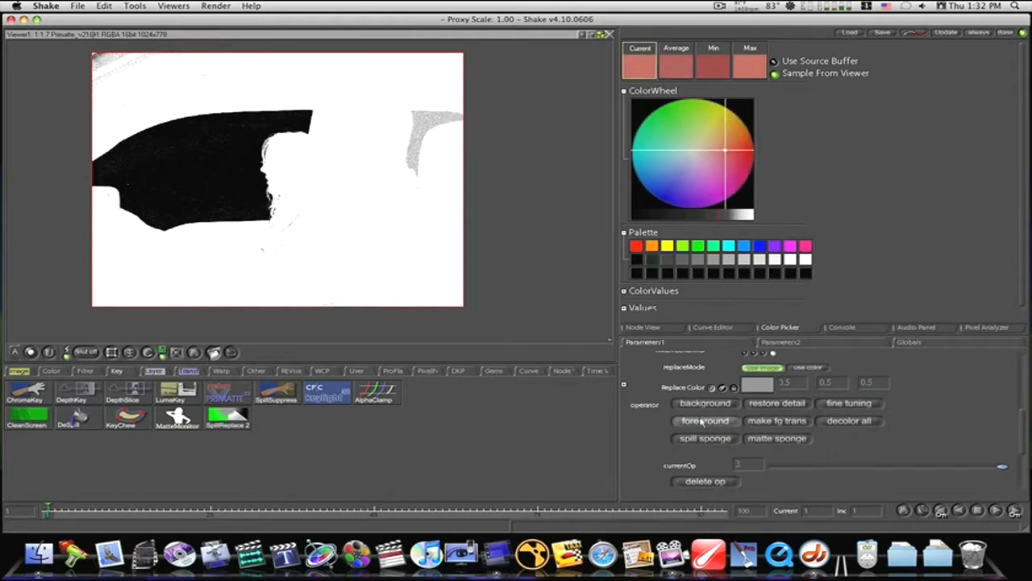
{"action": "left_click", "coordinate": [705, 419]}
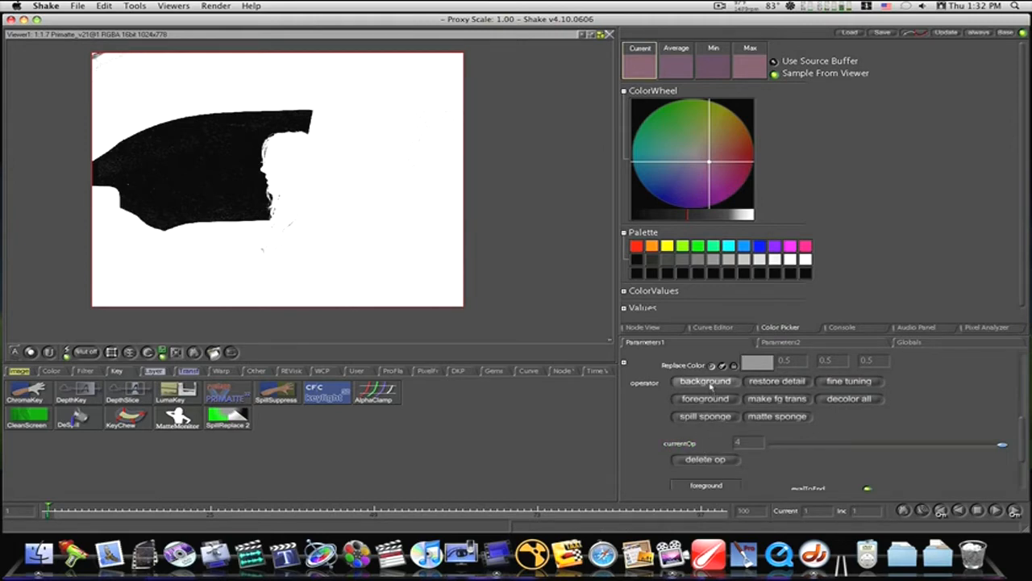
Step: Sample further background areas to clean remaining matte noise, then return to the node tree
{"action": "left_click", "coordinate": [704, 381]}
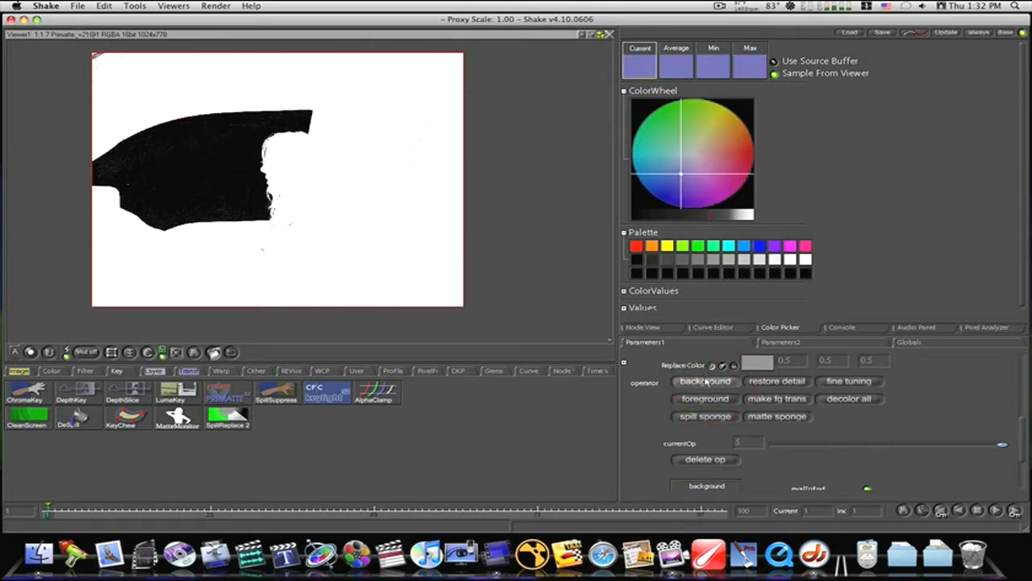
{"action": "left_click", "coordinate": [423, 119]}
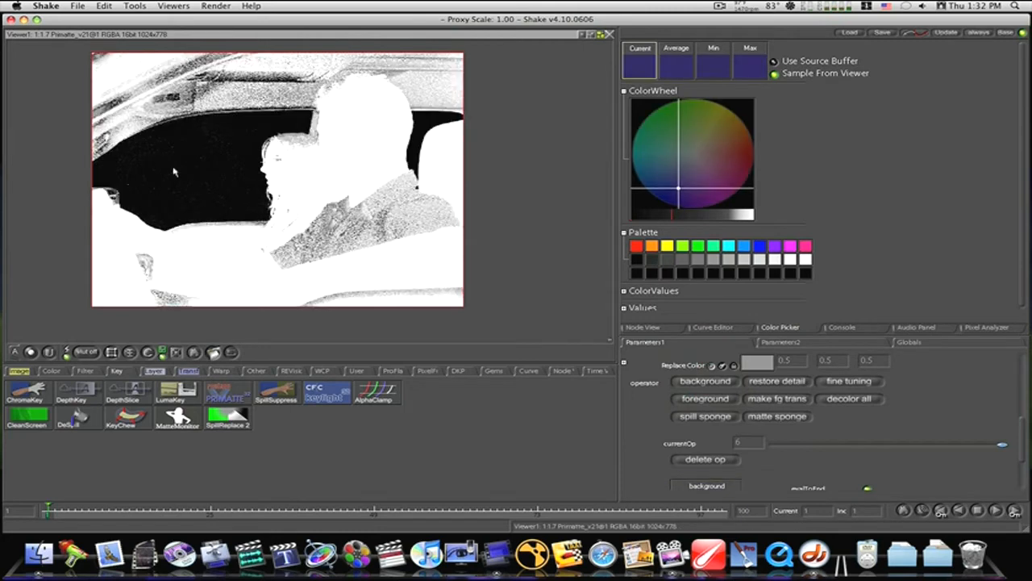
{"action": "left_click", "coordinate": [704, 458]}
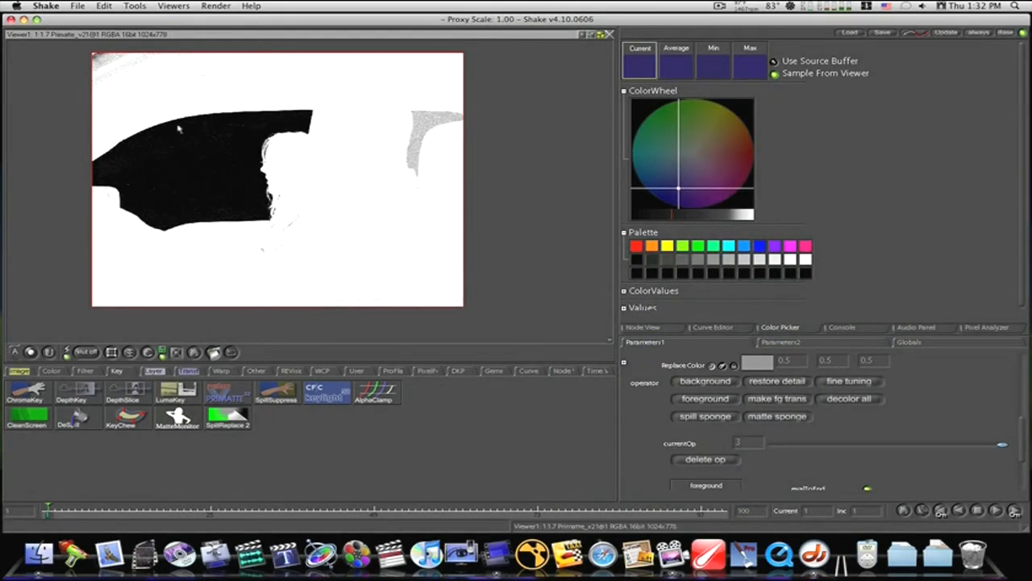
{"action": "mouse_move", "coordinate": [413, 132]}
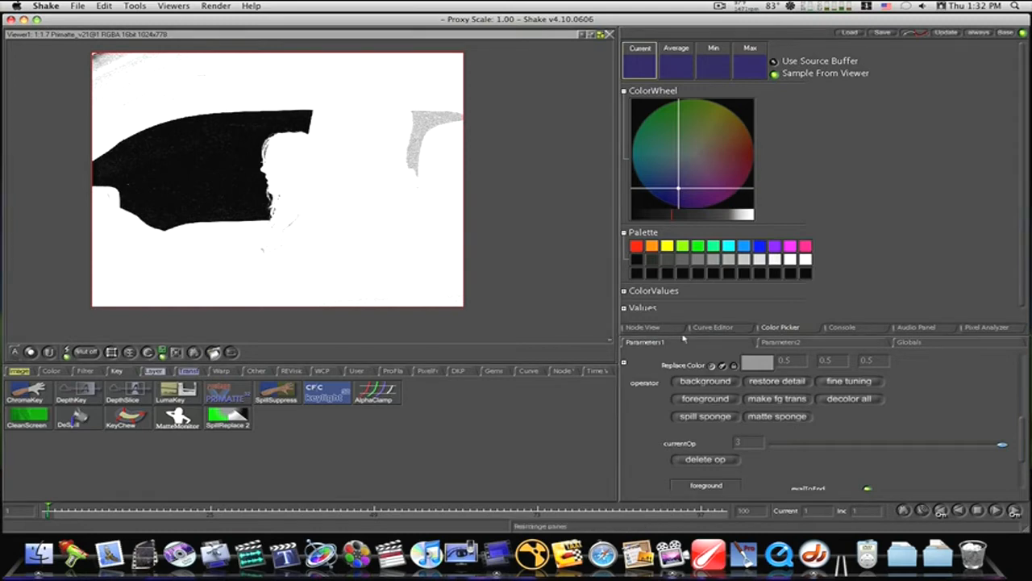
{"action": "left_click", "coordinate": [642, 326]}
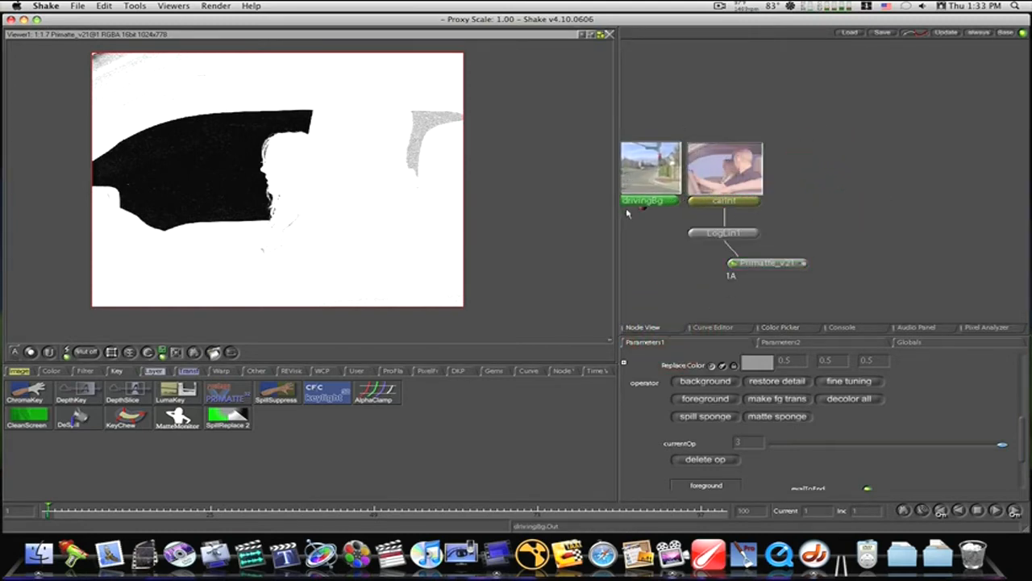
Step: Feed the Primatte_v21 matte into KeyMix1's key input, with drivingBg as background
{"action": "left_click", "coordinate": [652, 169]}
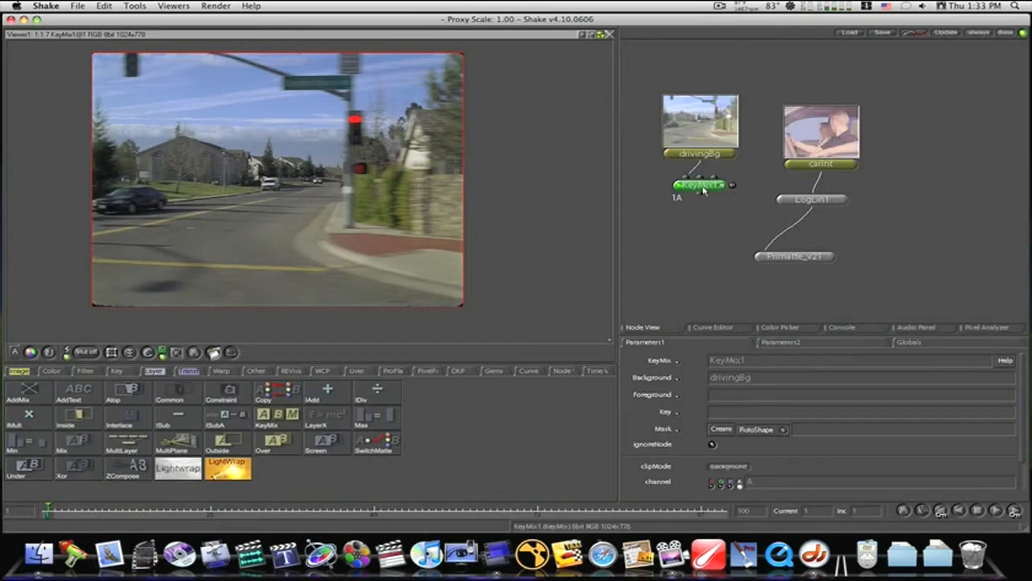
{"action": "left_click_drag", "start_coordinate": [700, 185], "coordinate": [717, 267]}
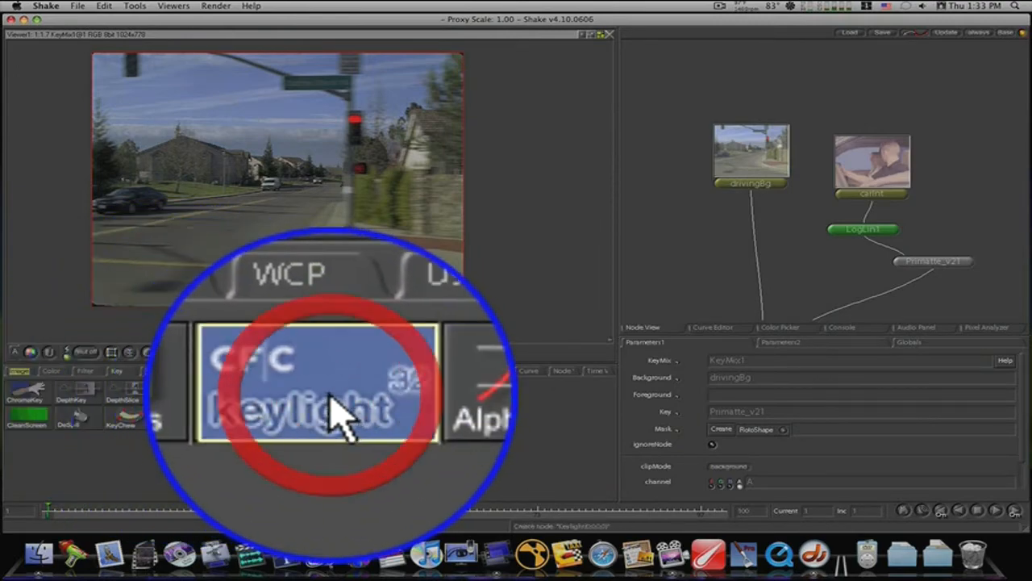
Step: Add a Keylight node from the Key tab to feed LogLin1's footage into KeyMix1
{"action": "left_click", "coordinate": [326, 393]}
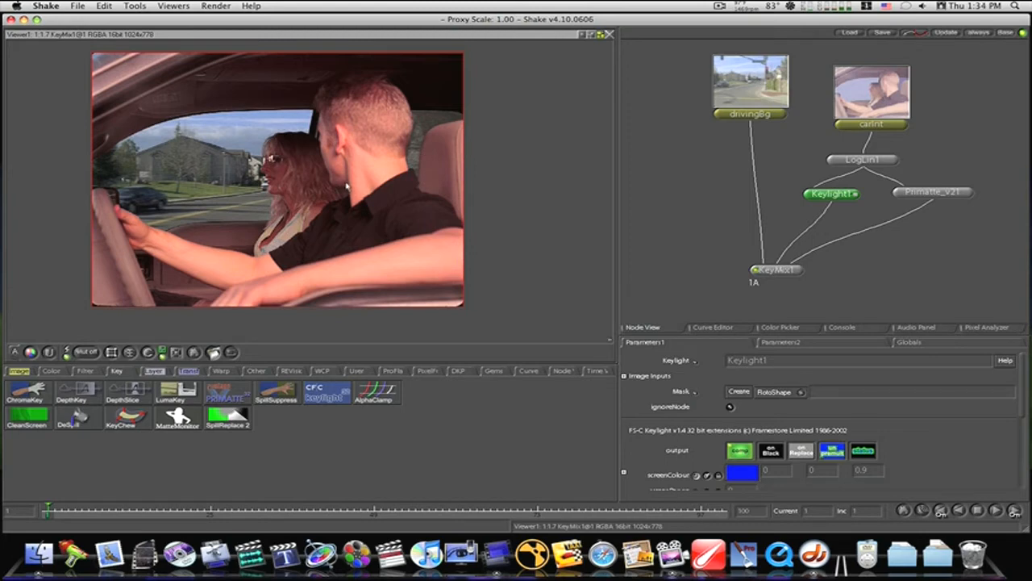
{"action": "mouse_move", "coordinate": [768, 132]}
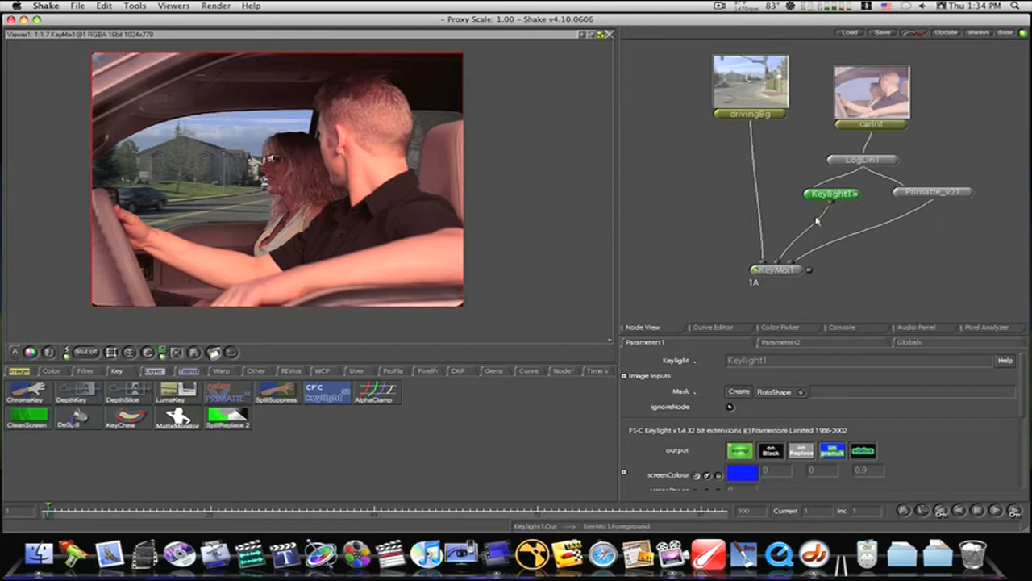
{"action": "mouse_move", "coordinate": [871, 228]}
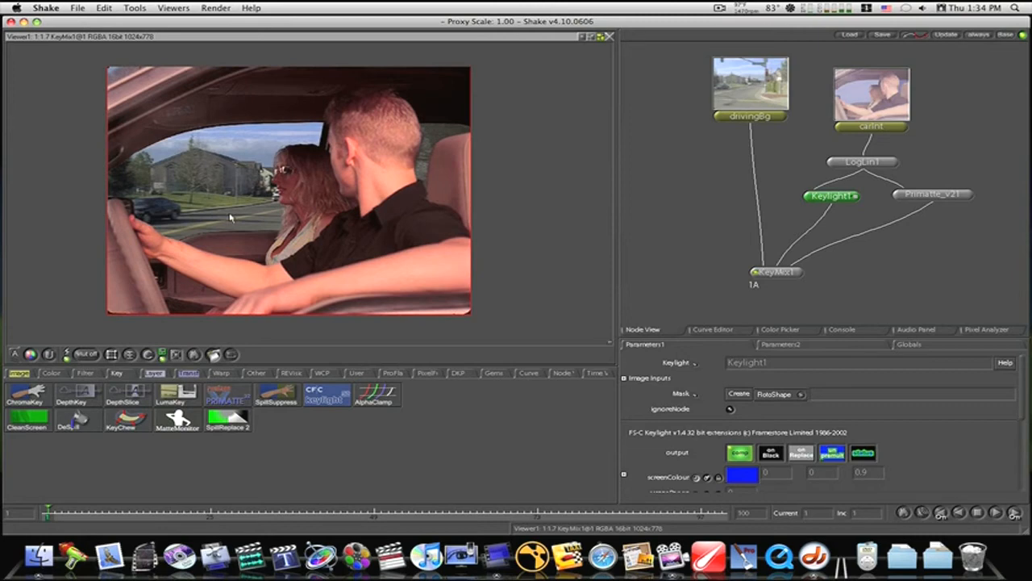
{"action": "mouse_move", "coordinate": [204, 99]}
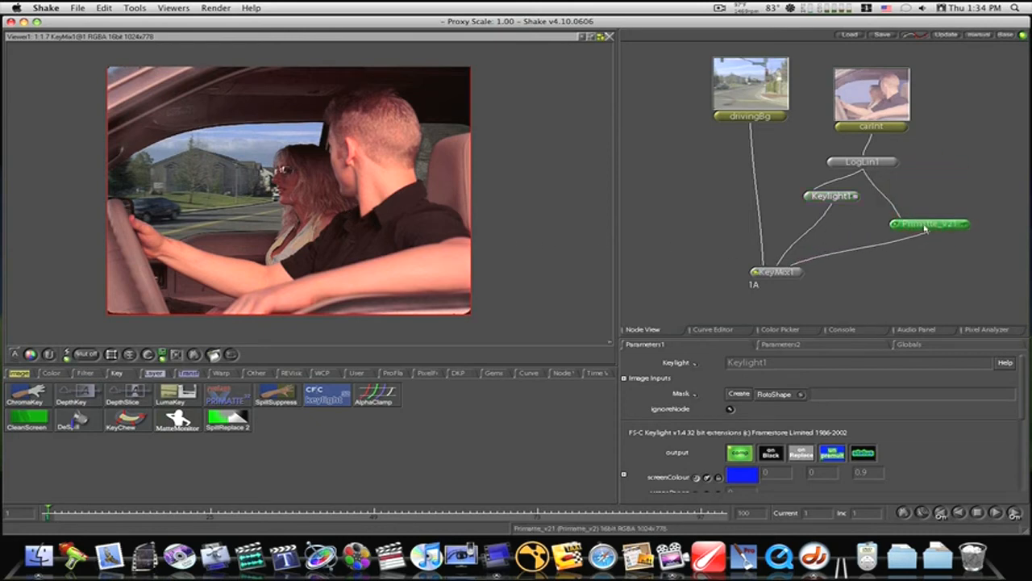
Step: Create a Blur node and connect LogLin1 into it near the Primatte_v21 branch
{"action": "left_click", "coordinate": [863, 161]}
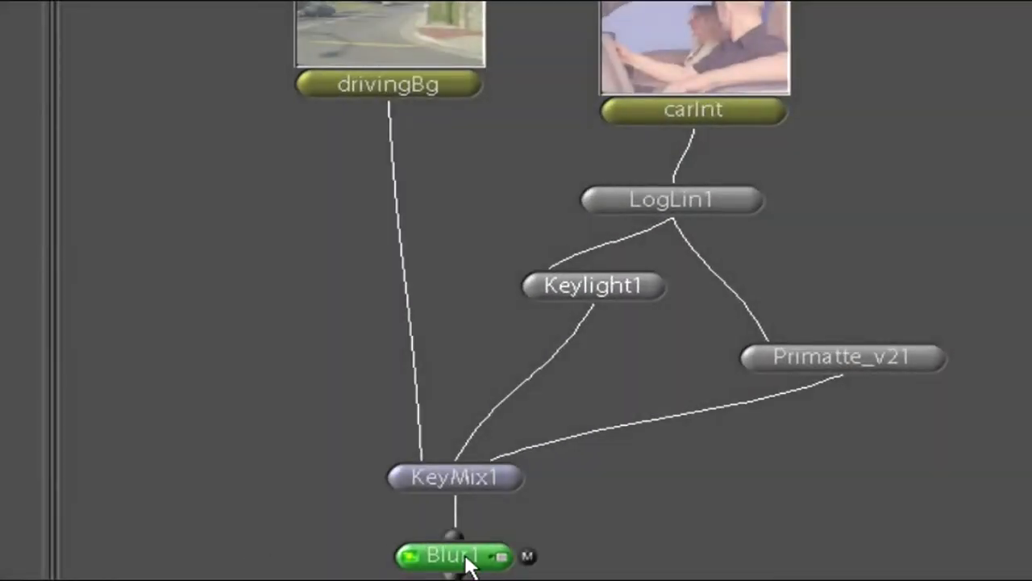
{"action": "left_click_drag", "start_coordinate": [454, 556], "coordinate": [868, 184]}
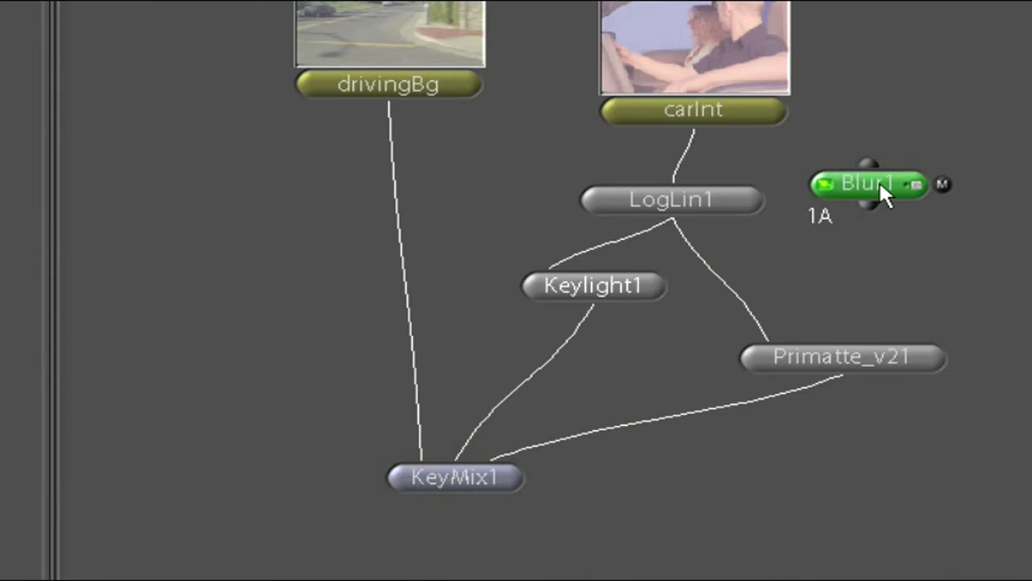
{"action": "left_click_drag", "start_coordinate": [867, 184], "coordinate": [814, 245]}
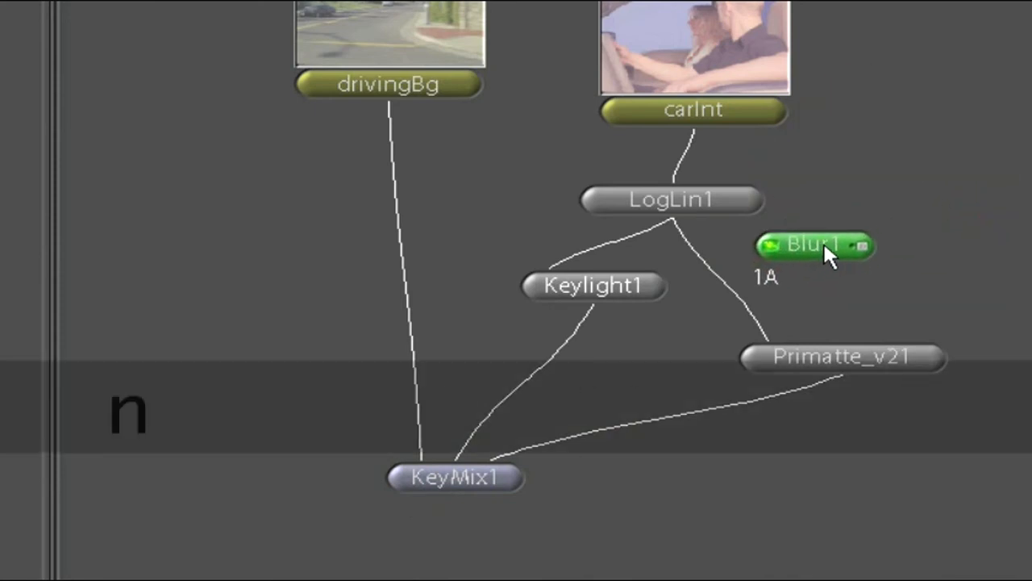
{"action": "left_click_drag", "start_coordinate": [815, 245], "coordinate": [722, 297]}
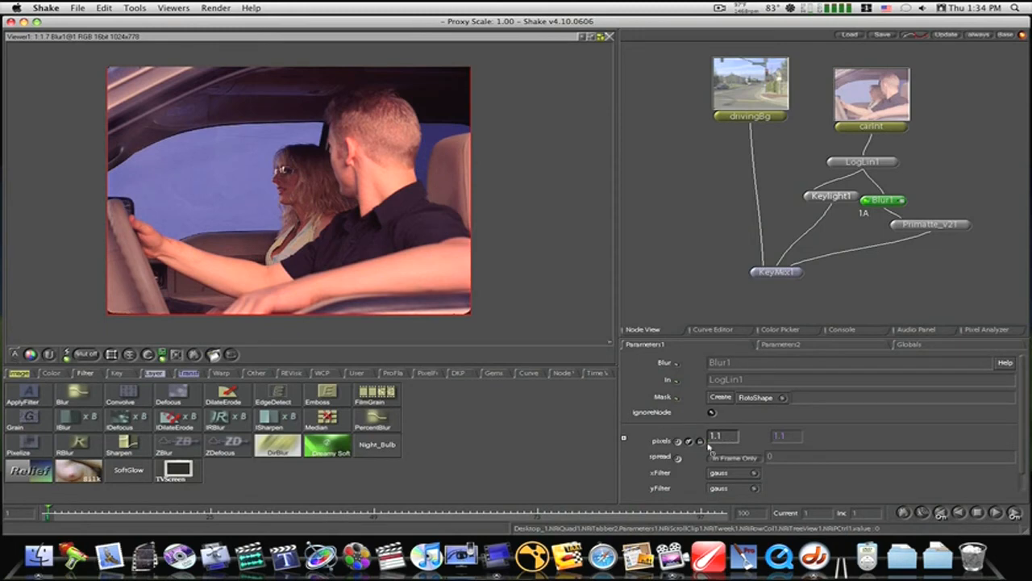
Step: Set the Blur amount to 3.8 pixels and check the KeyMix1 composite
{"action": "type", "text": "3.8"}
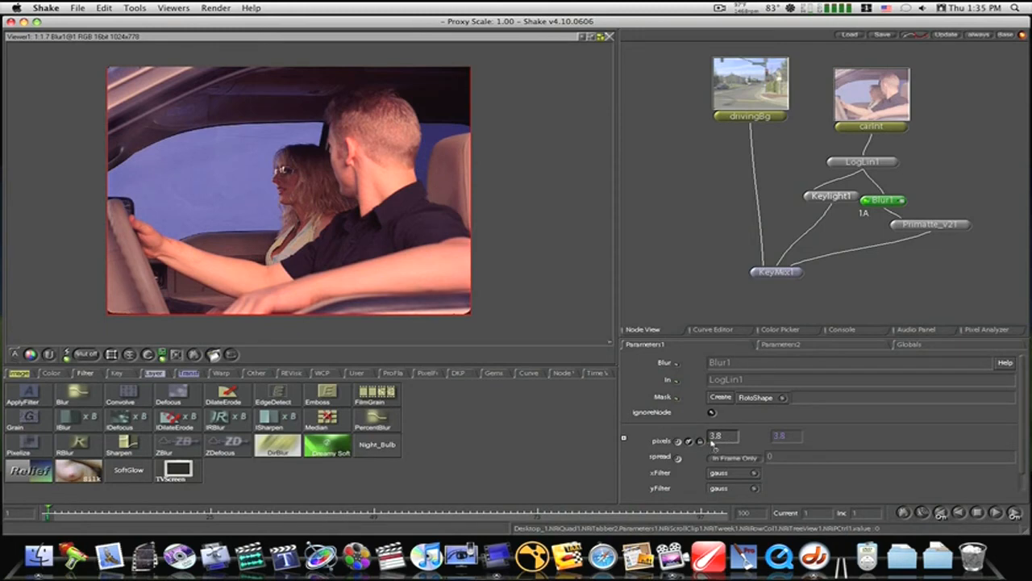
{"action": "left_click", "coordinate": [775, 271]}
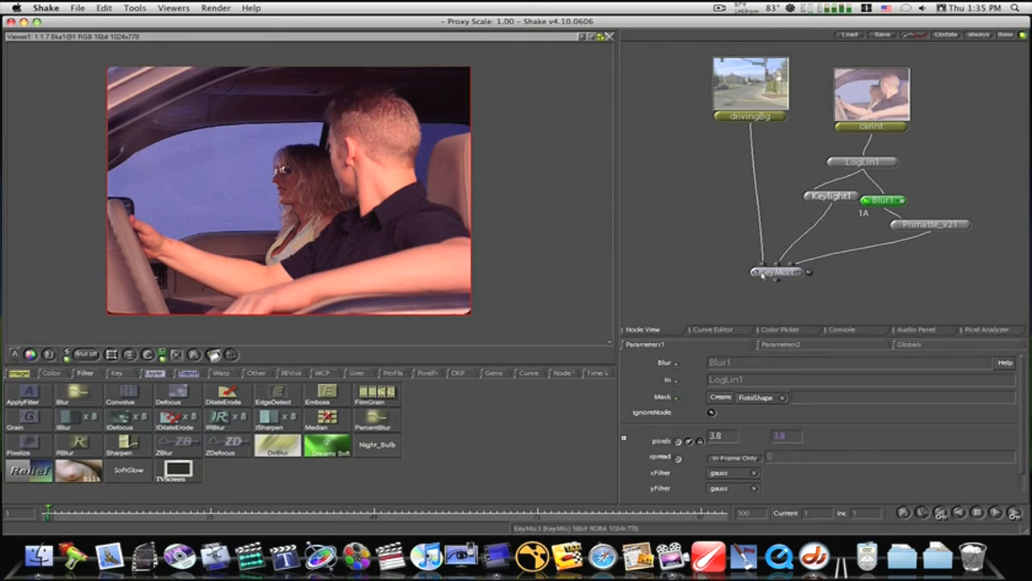
{"action": "left_click", "coordinate": [774, 271]}
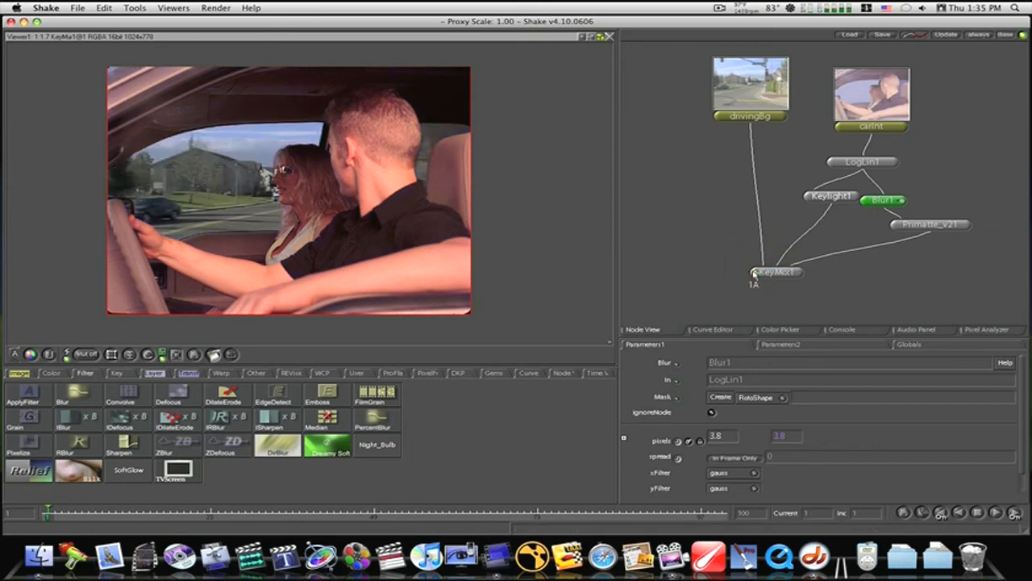
{"action": "left_click", "coordinate": [884, 200]}
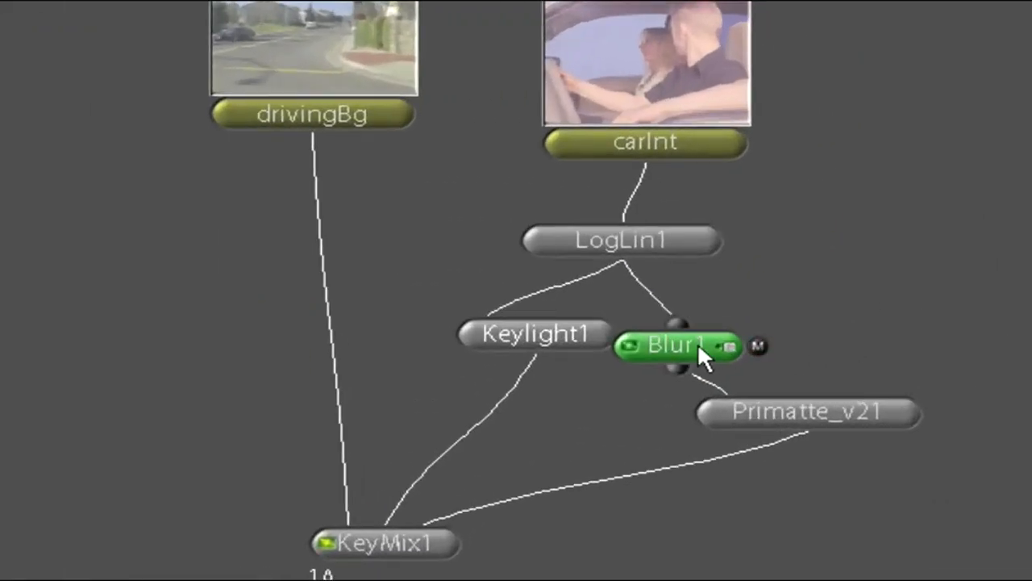
Step: Move Keylight1 lower in the tree, between LogLin1 and KeyMix1
{"action": "left_click", "coordinate": [532, 334]}
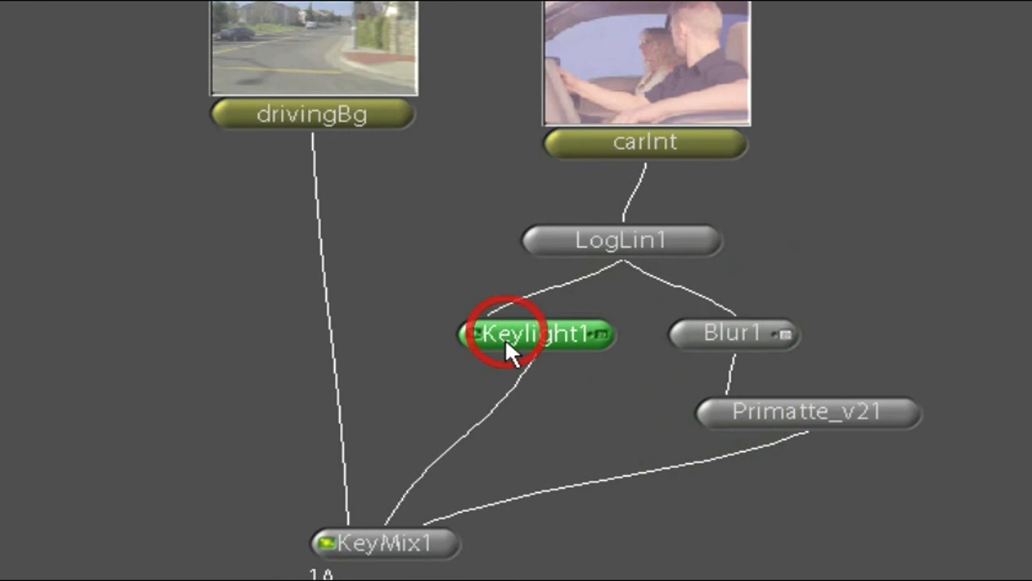
{"action": "left_click_drag", "start_coordinate": [532, 334], "coordinate": [523, 400]}
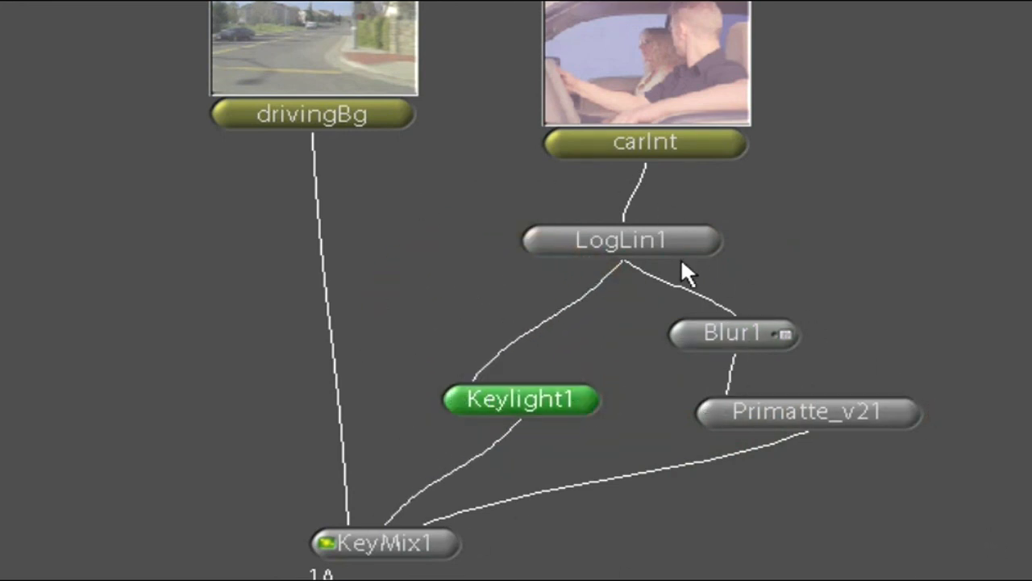
{"action": "mouse_move", "coordinate": [435, 451]}
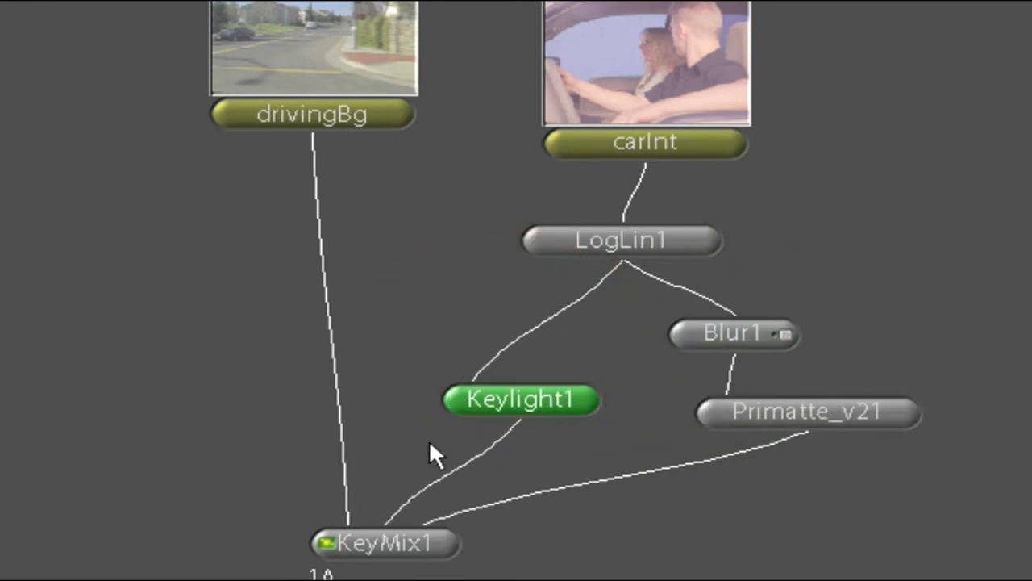
{"action": "mouse_move", "coordinate": [352, 250]}
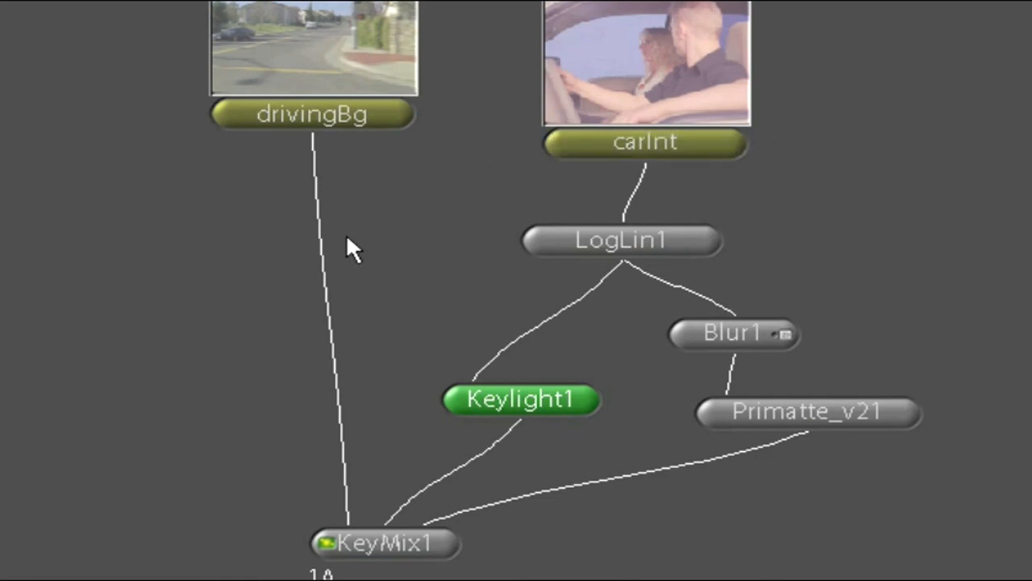
{"action": "mouse_move", "coordinate": [352, 303]}
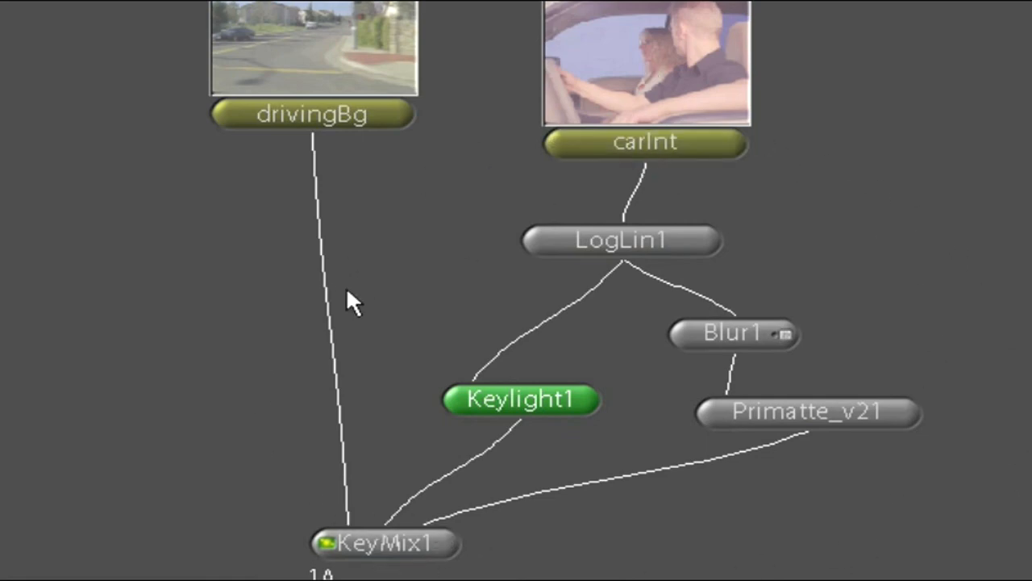